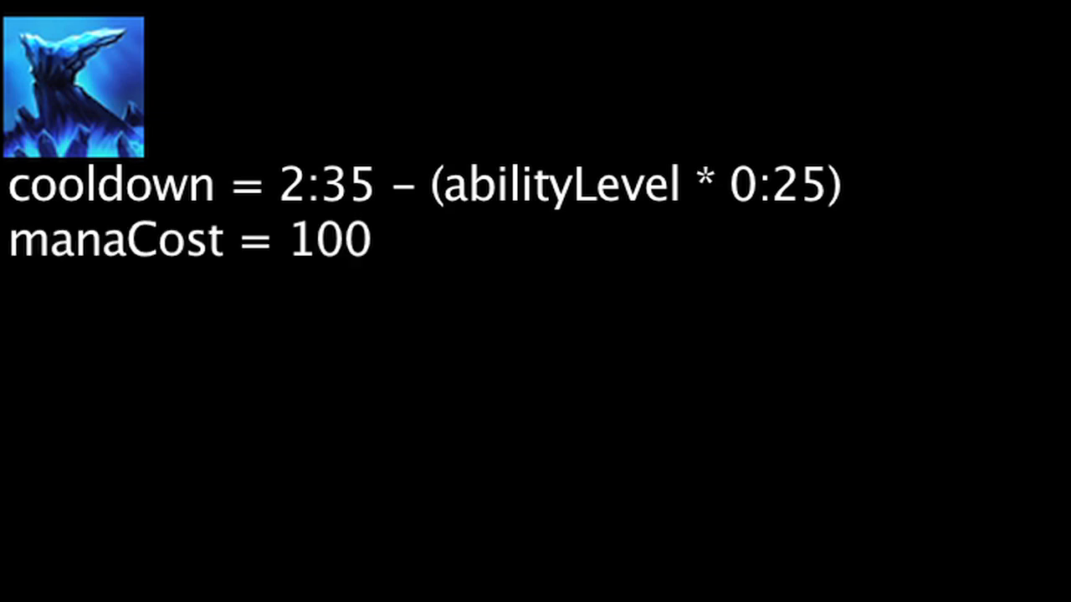
type("if (enemyCast) { stunDuration = 0:01.5 }")
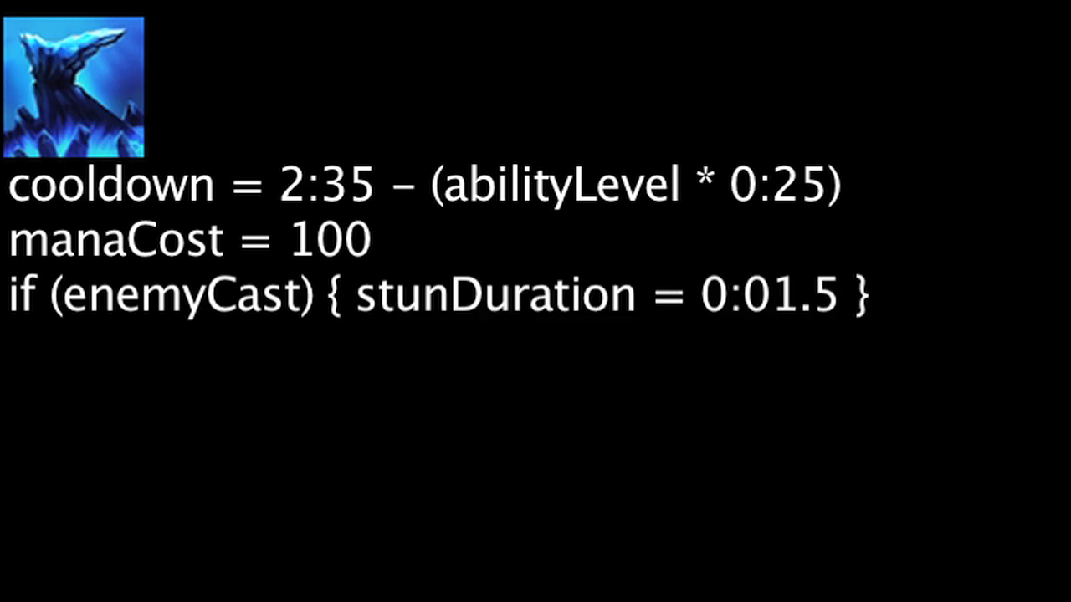